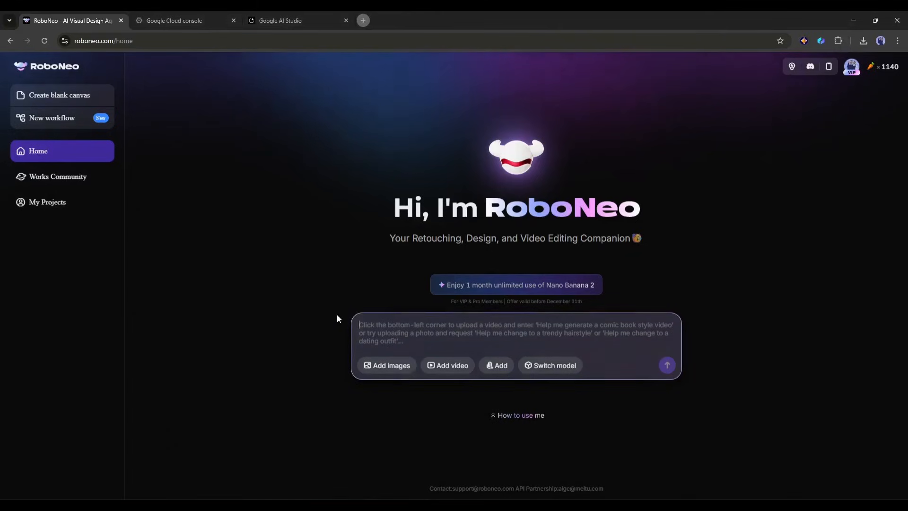
Upload the man's portrait and send a prompt for five Instagram backgrounds: coffee shop, library, beach, gym, modern office, appearance consistent
click(386, 365)
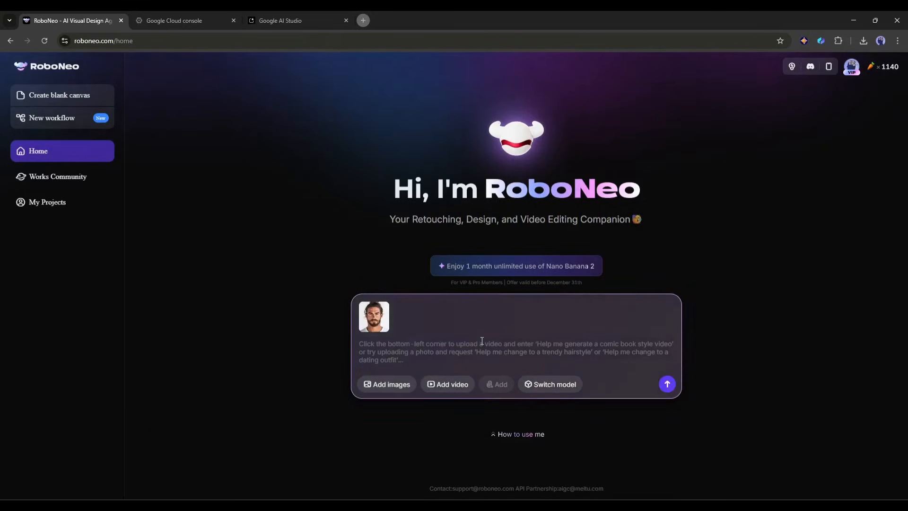
text(Create five different Instagram)
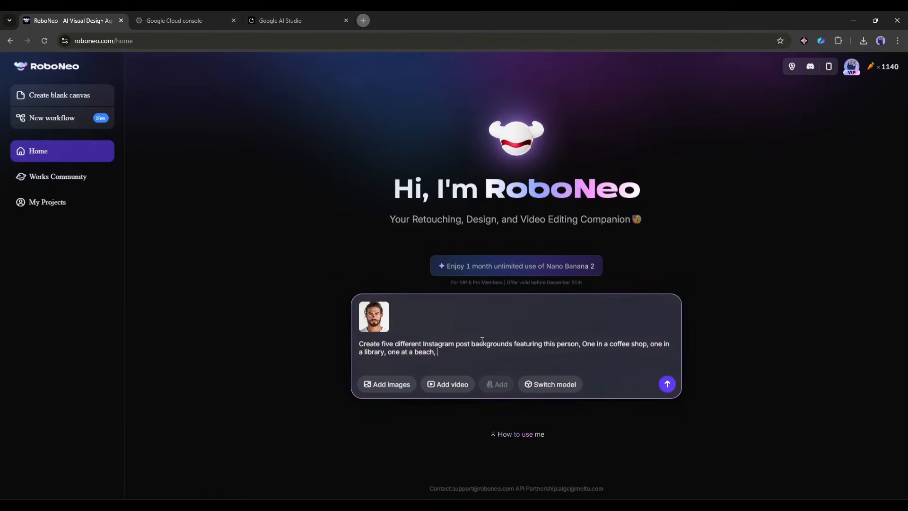
text(one in a gym, and one in a modern office.)
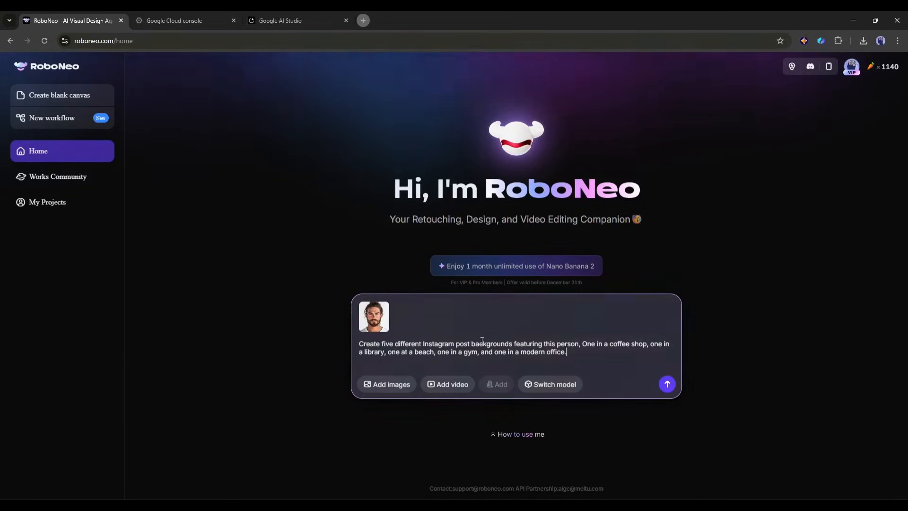
text(keep the appearance consistent across a)
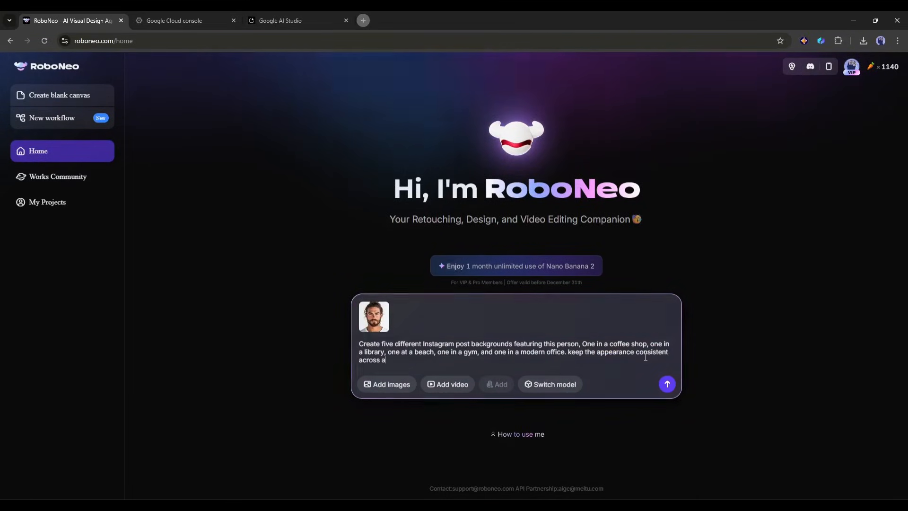
click(666, 384)
text(Add the text "Monday Motivation" in bold yellow letters)
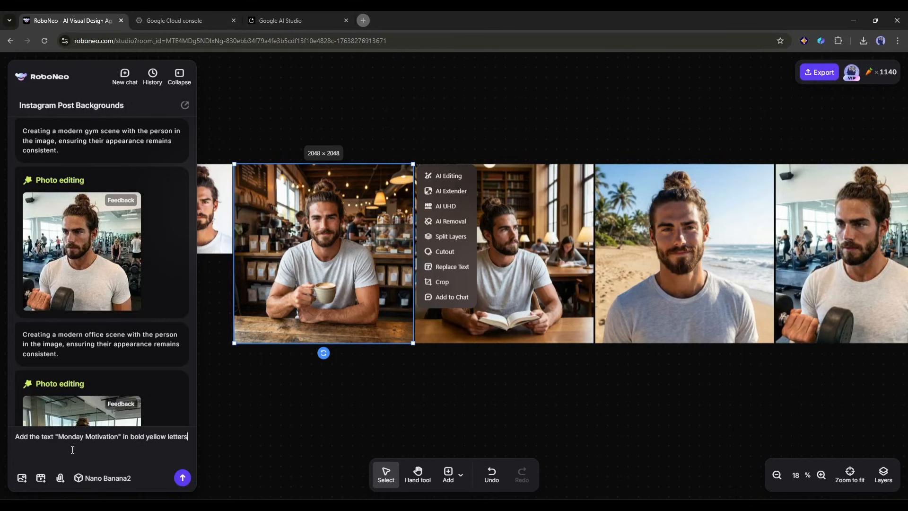
Ask for bold yellow 'Monday Motivation' text at the top of the coffee shop image
text(at the top of the coffee shop image)
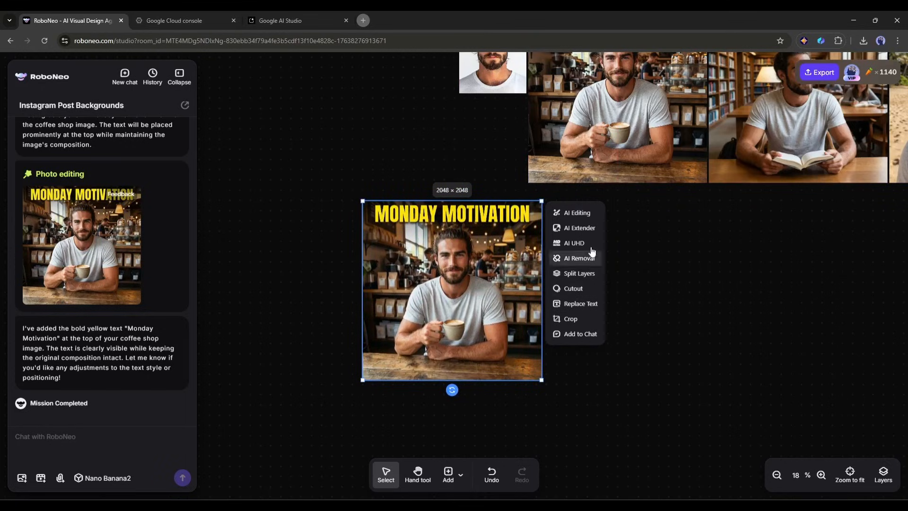
mouse_move(501, 318)
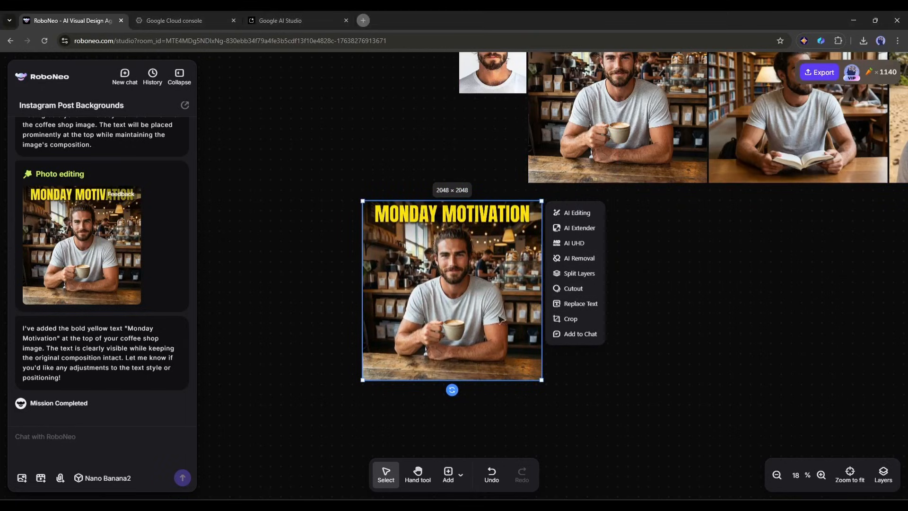
mouse_move(328, 276)
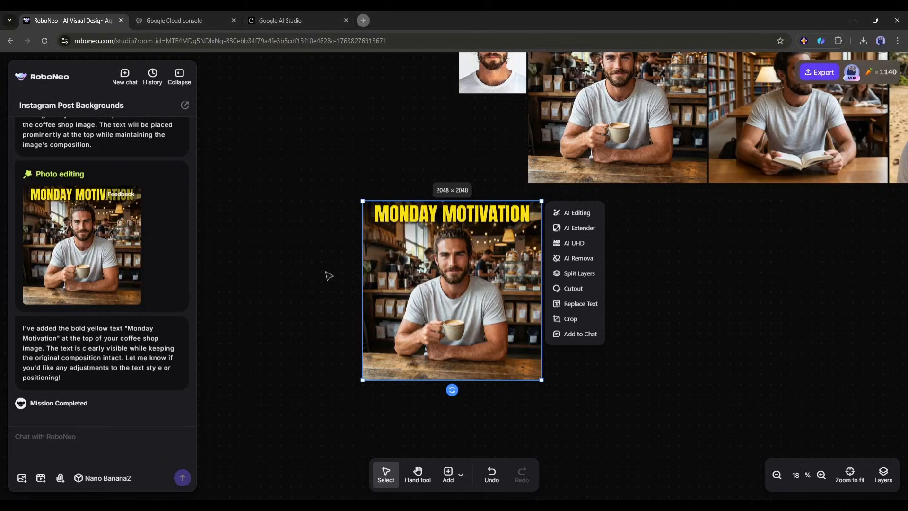